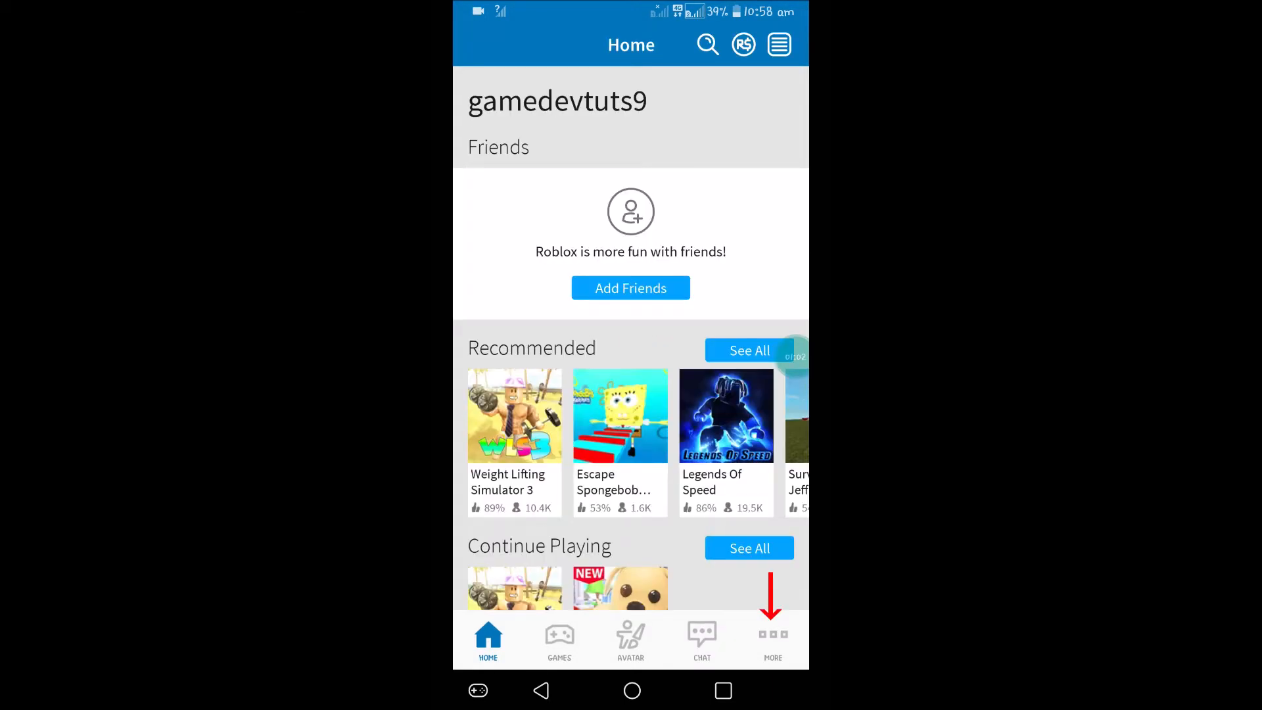
# Reach the More menu, glance at the Profile page, and return to the More list
pyautogui.click(773, 635)
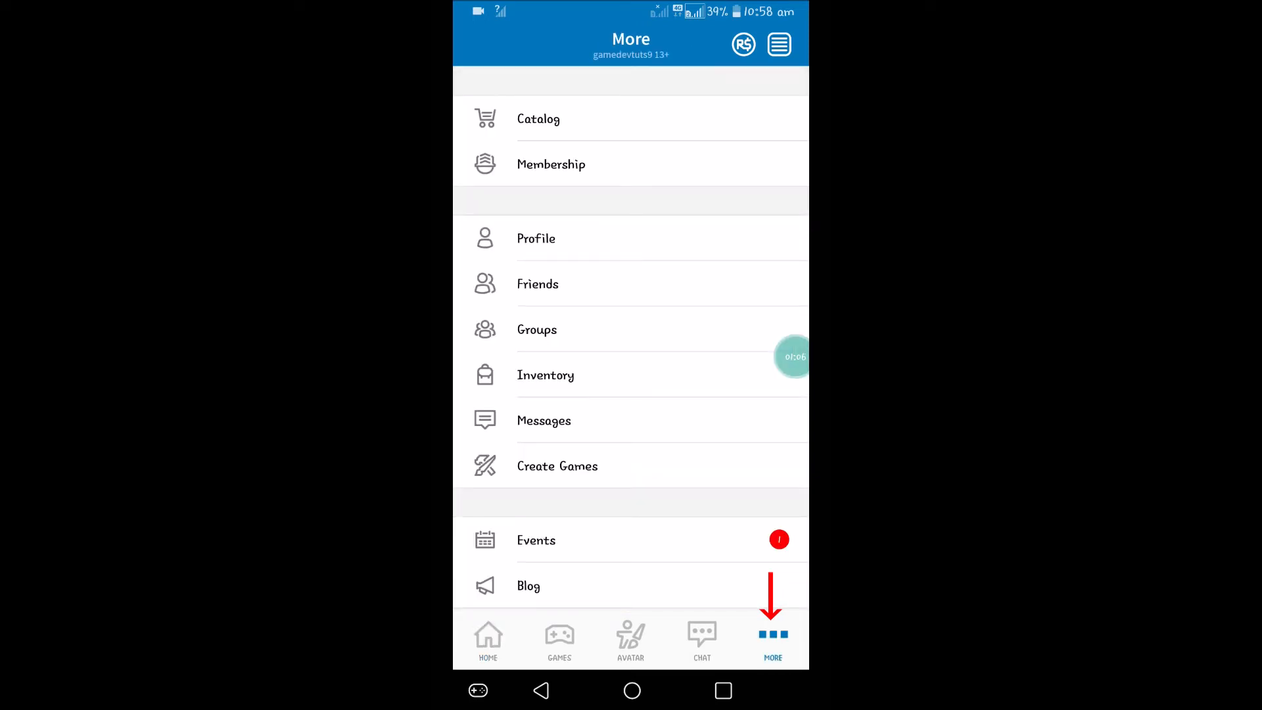
pyautogui.scroll(-3)
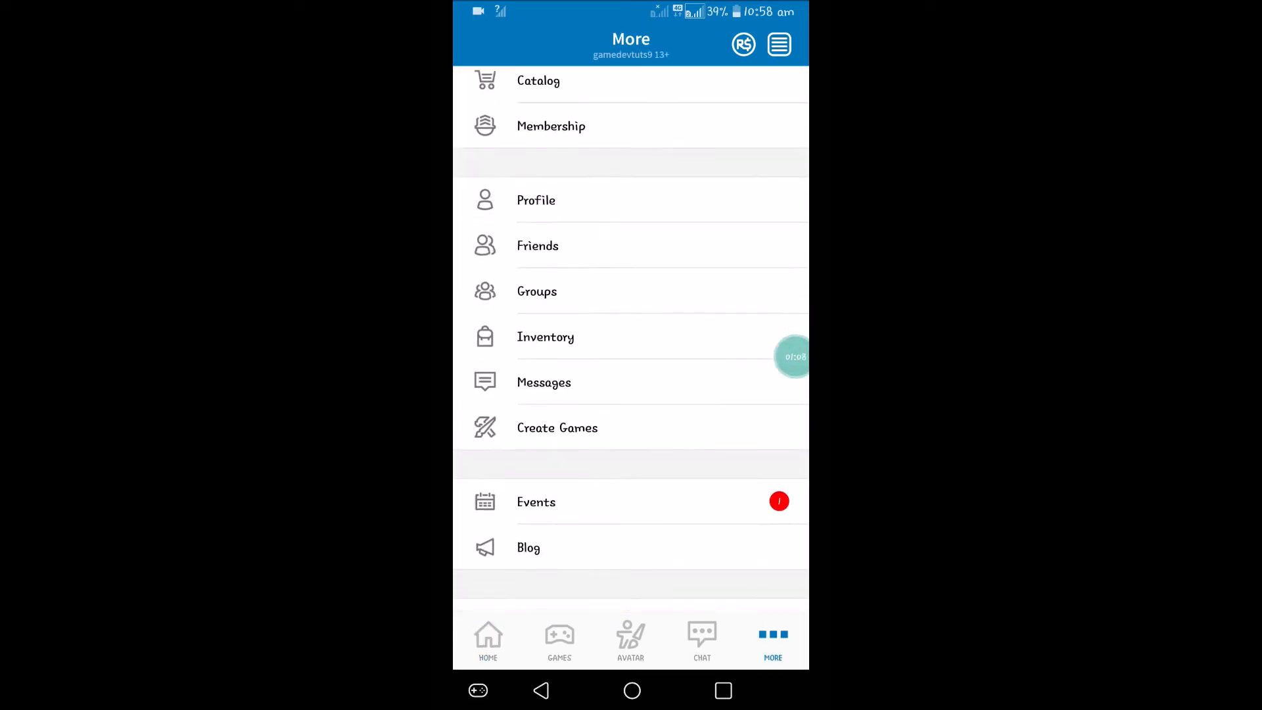
pyautogui.click(536, 200)
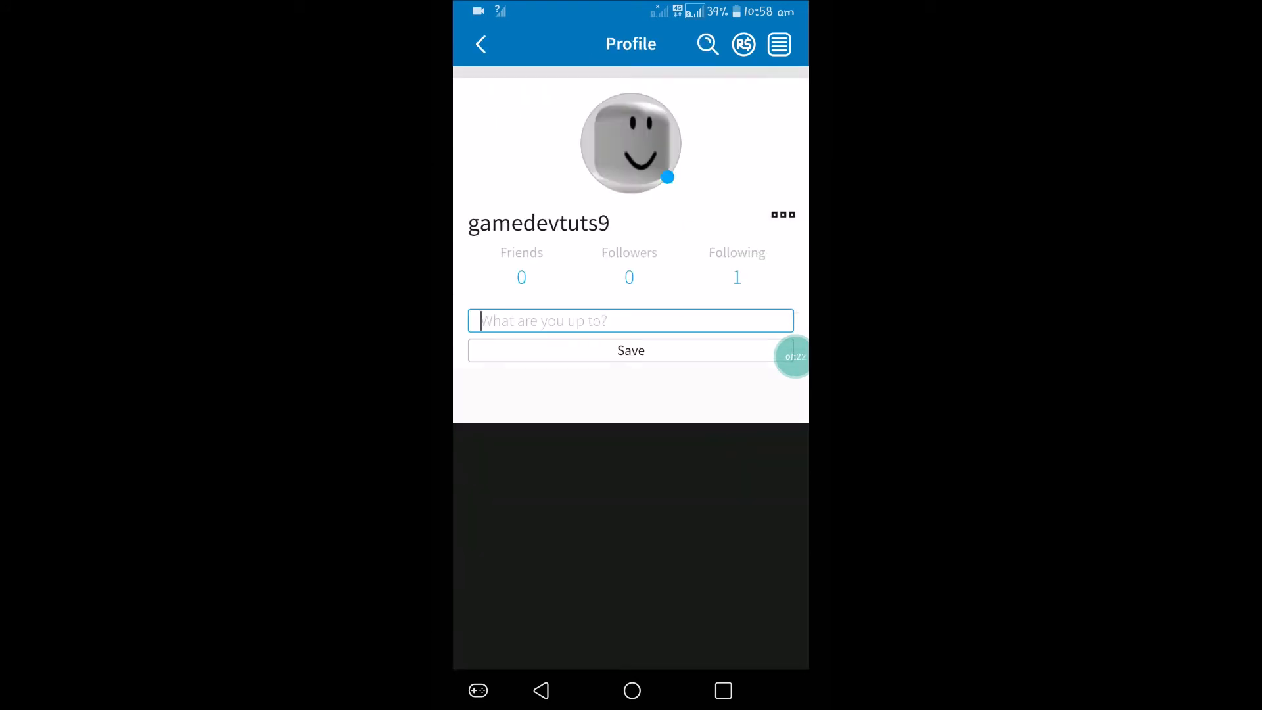
pyautogui.click(781, 45)
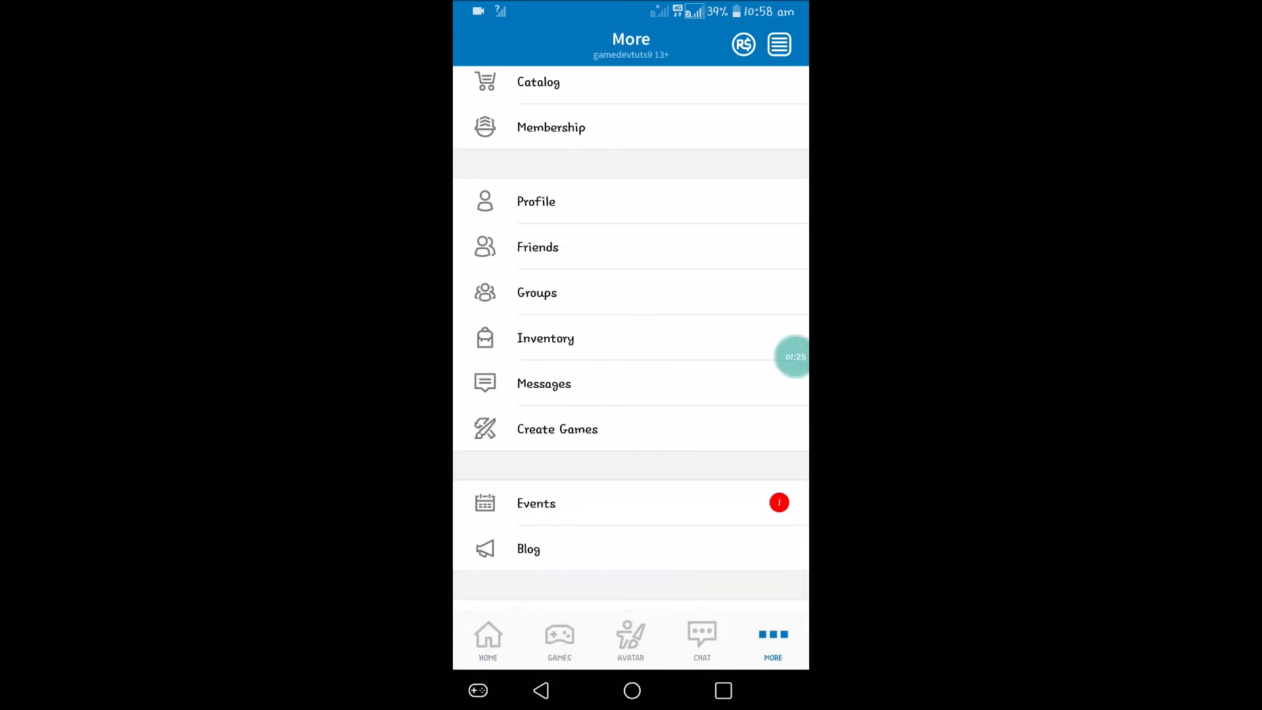
# Open gamedevtuts9's profile and choose Update Status from its options menu
pyautogui.click(536, 202)
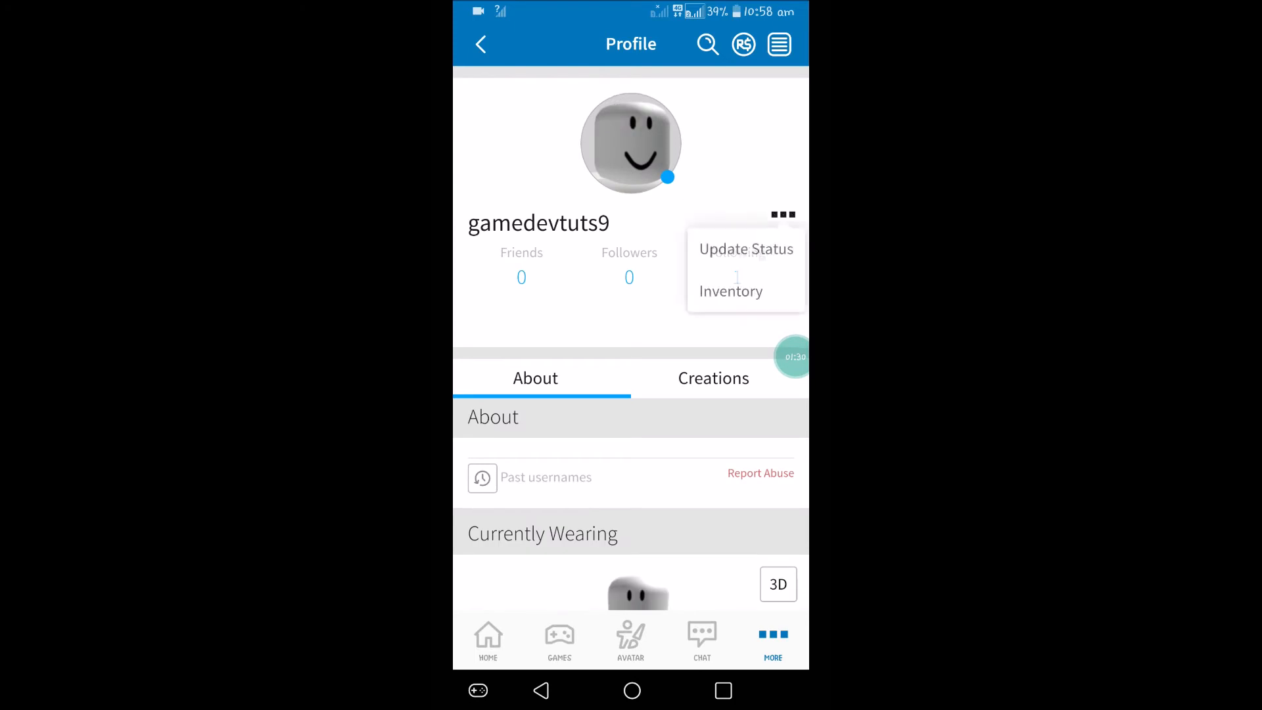
pyautogui.click(745, 250)
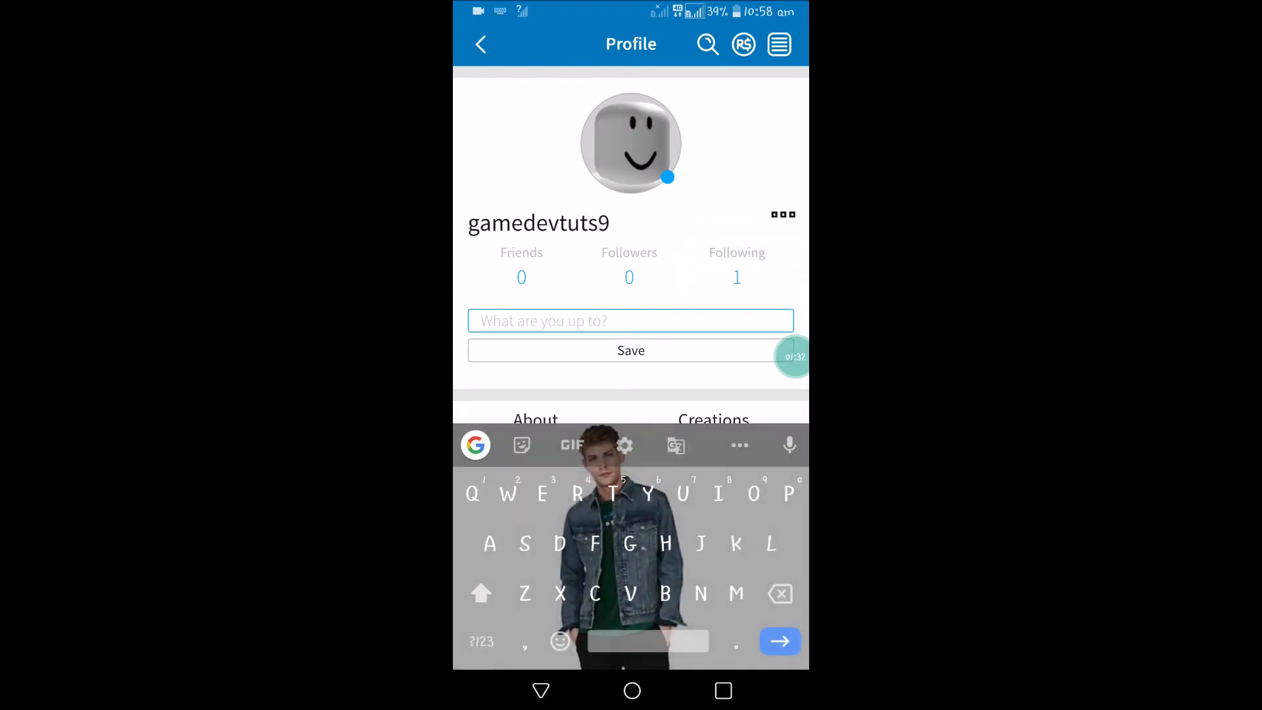
pyautogui.click(782, 214)
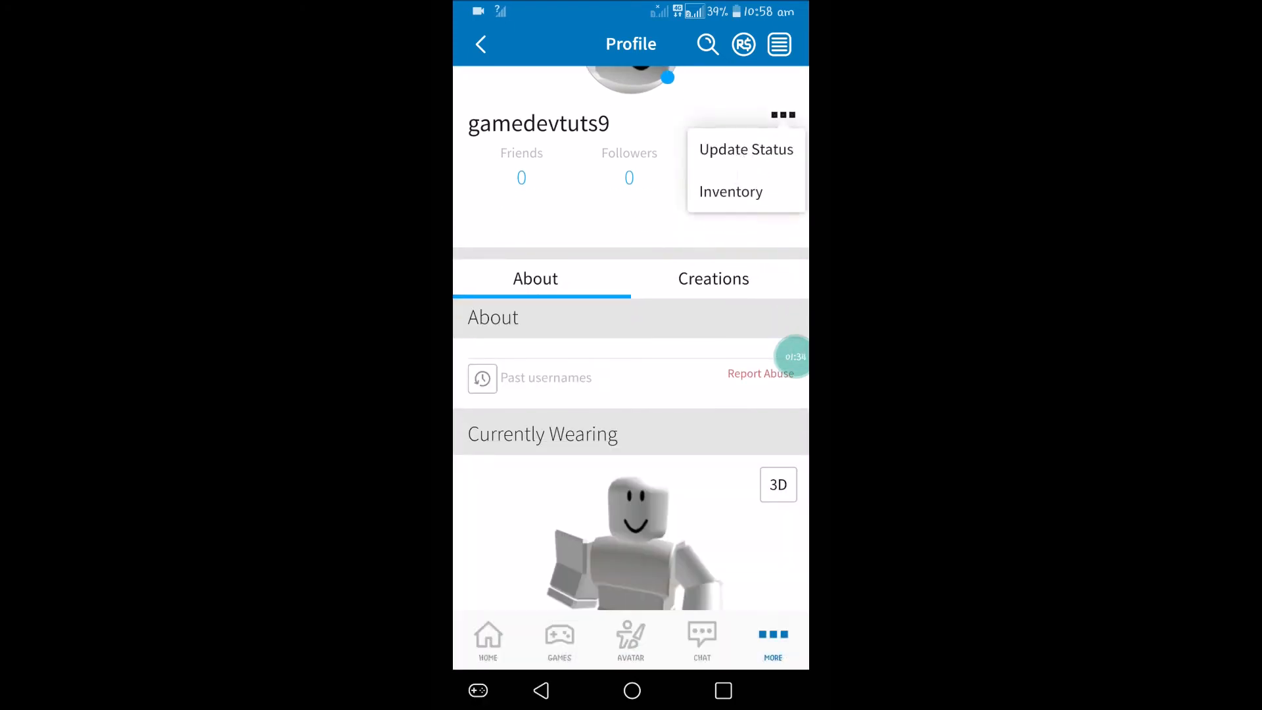
pyautogui.click(746, 148)
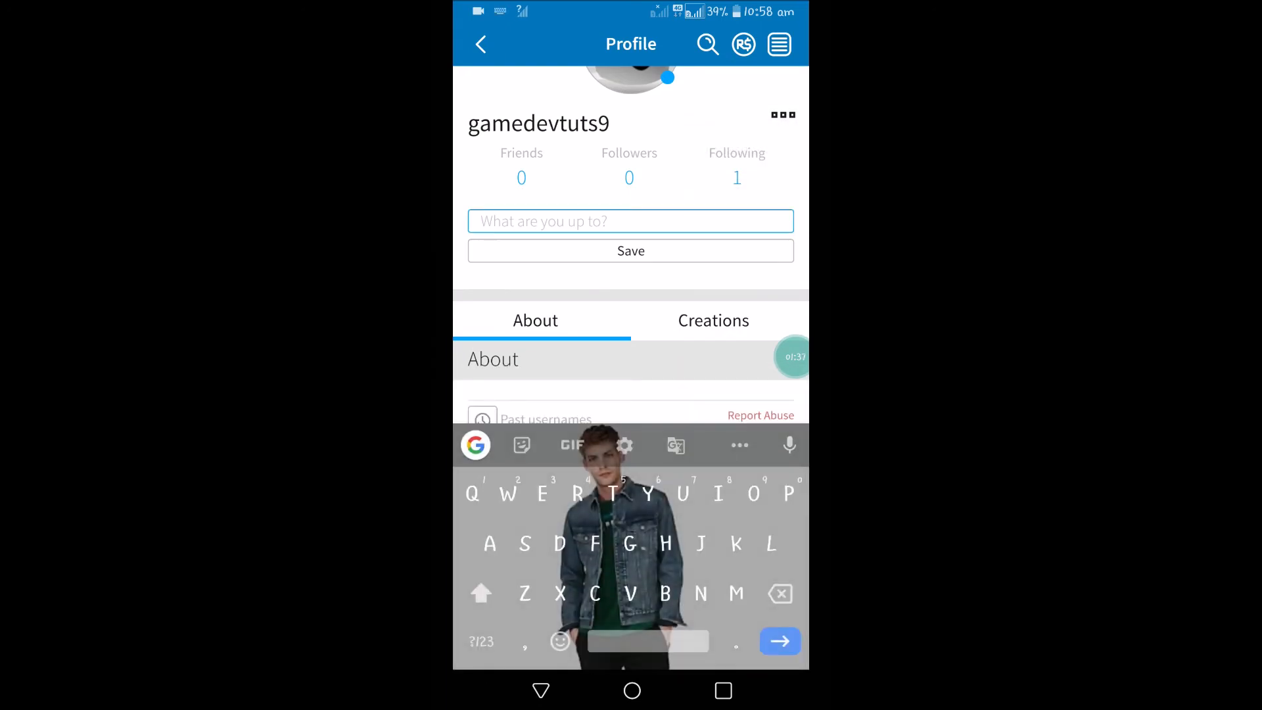
# Enter the status "Looking for a new game" and save it to the profile
pyautogui.write('Loo')
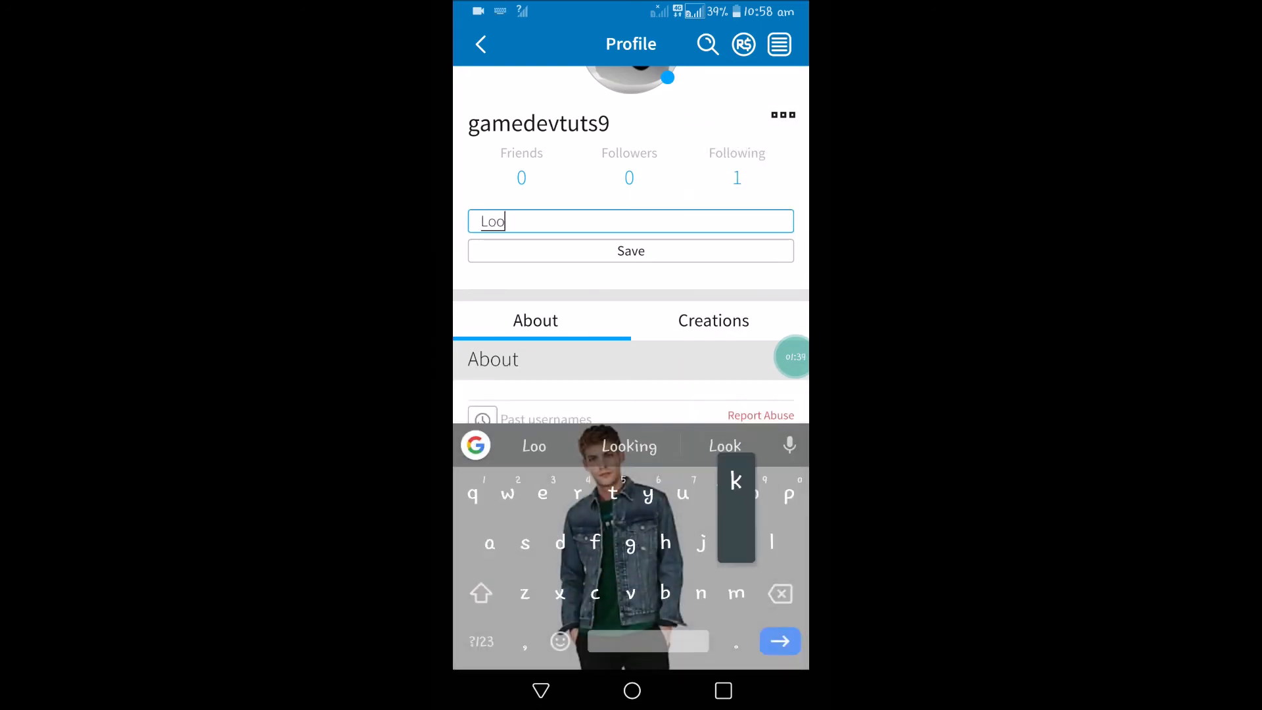
pyautogui.write('ki')
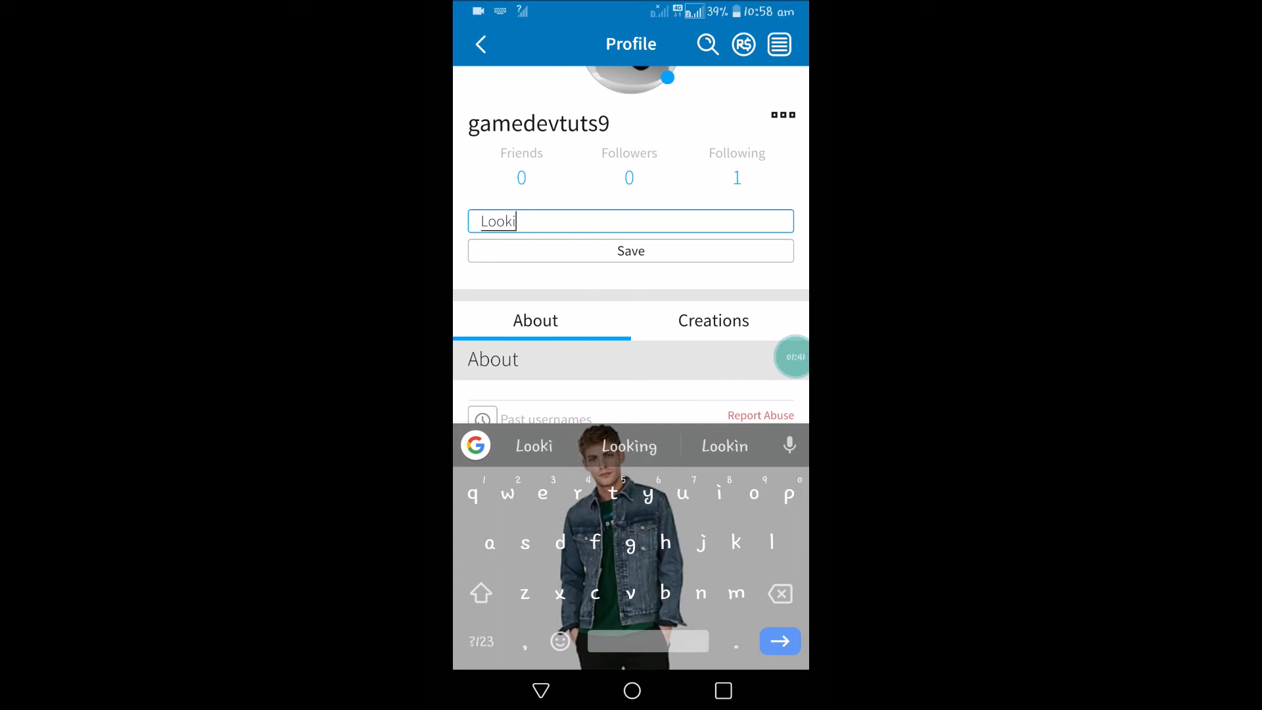
pyautogui.click(628, 445)
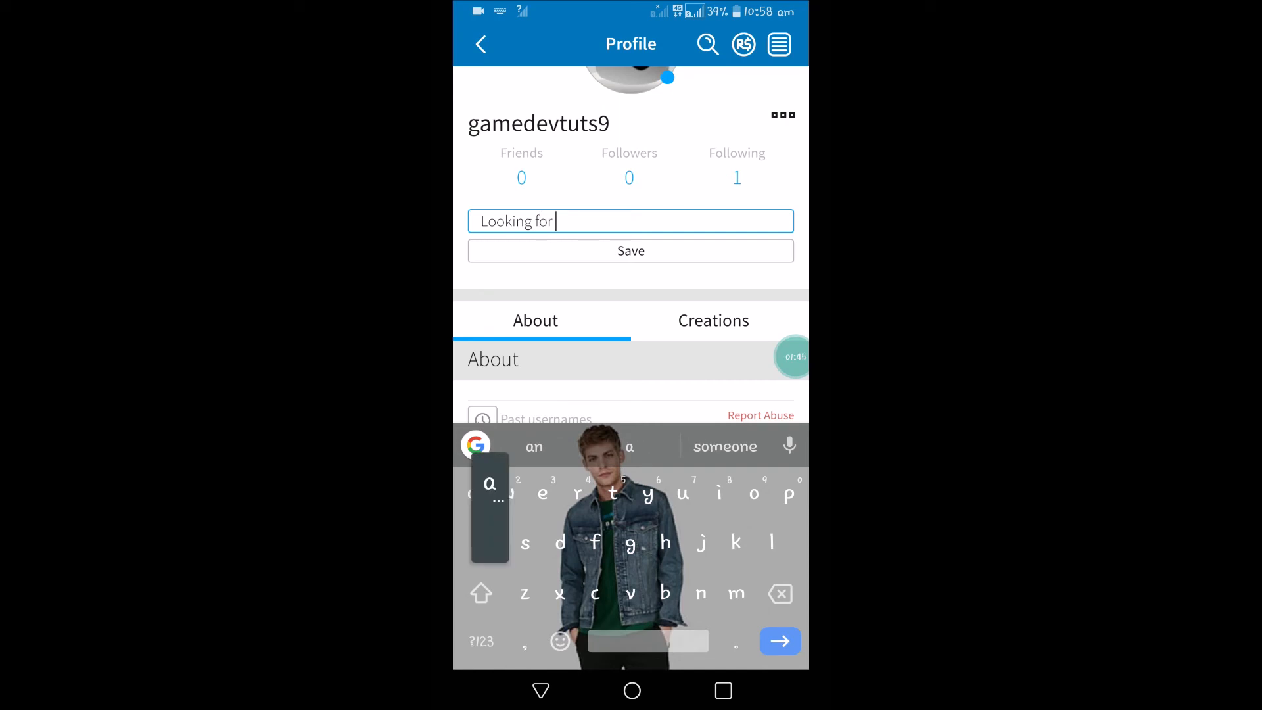
pyautogui.write('a new')
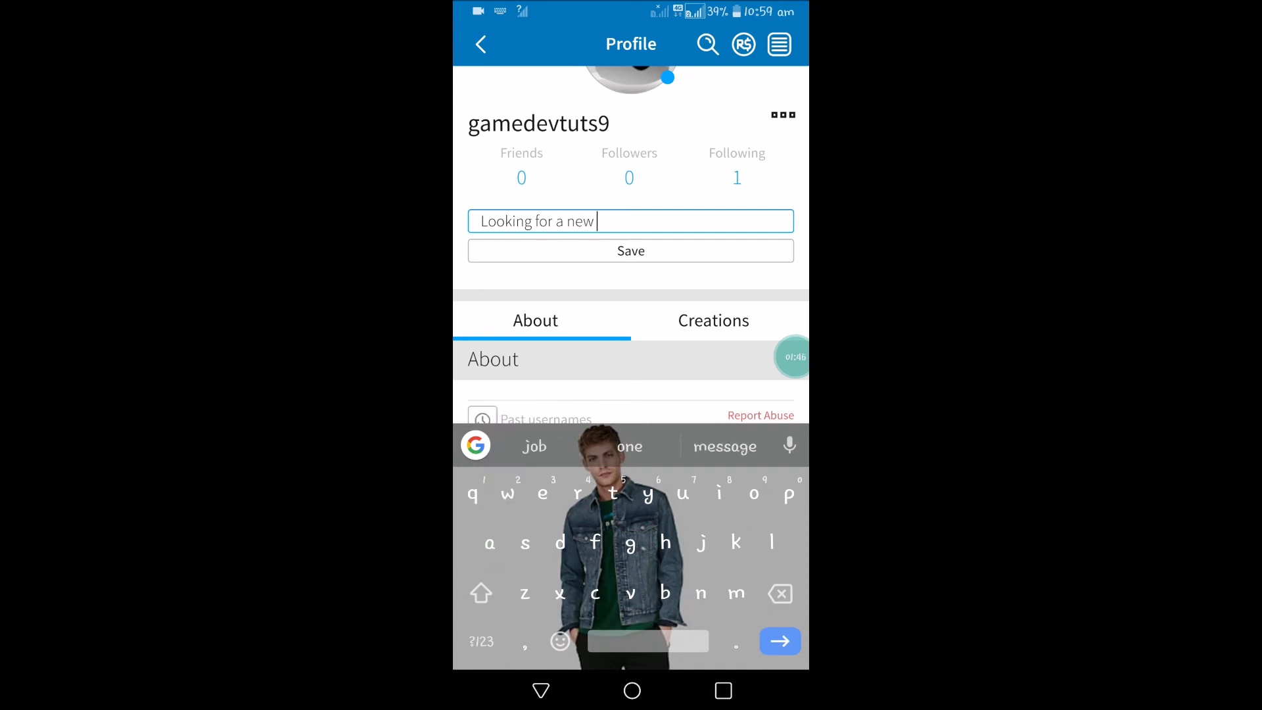
pyautogui.write('game')
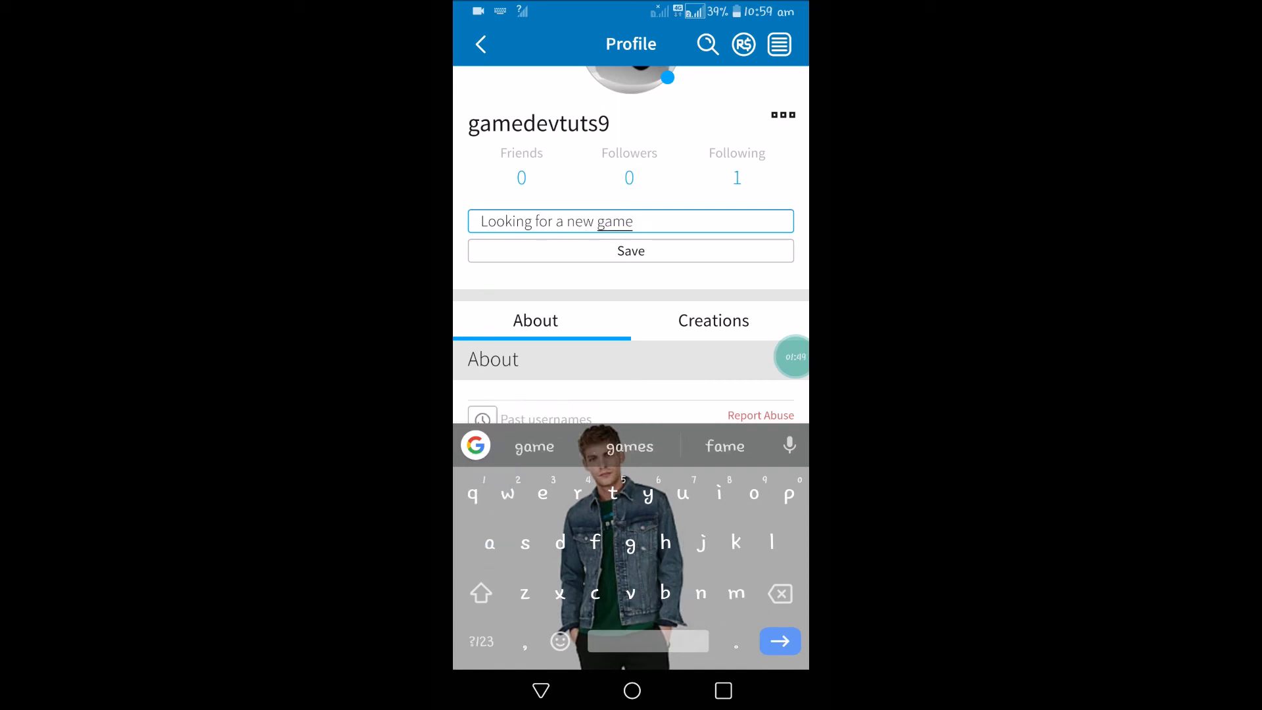
pyautogui.click(631, 250)
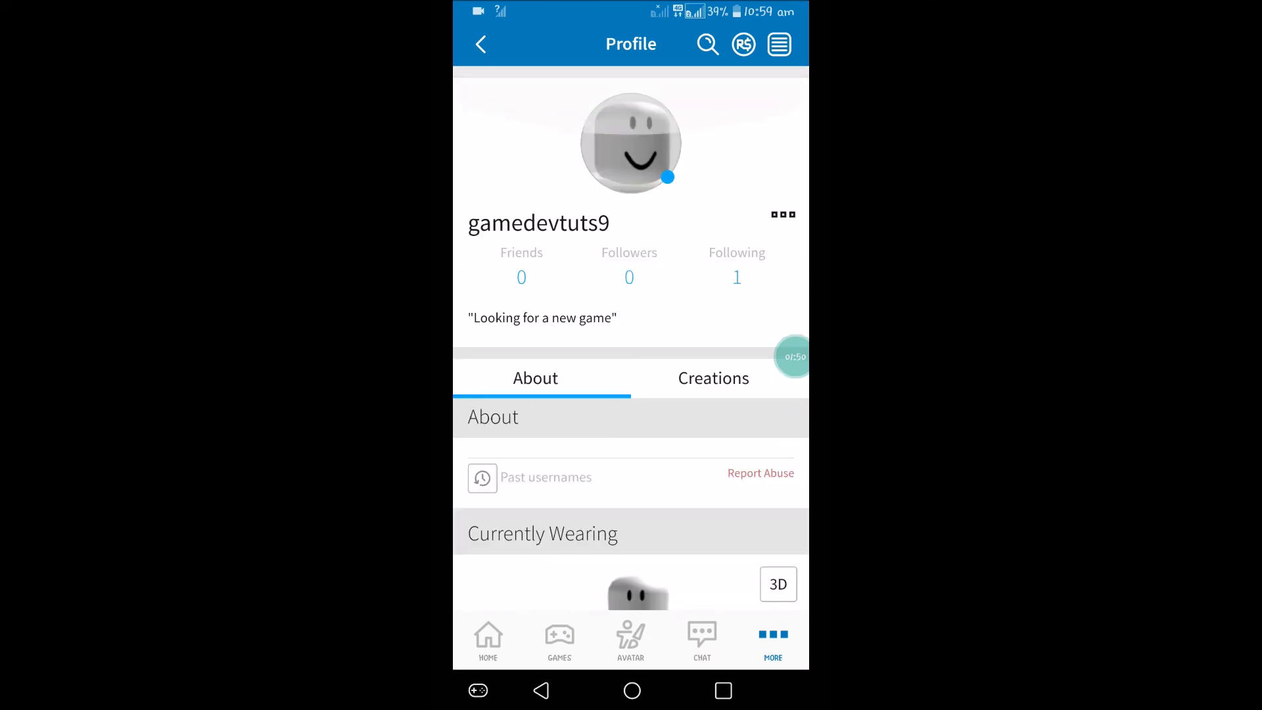